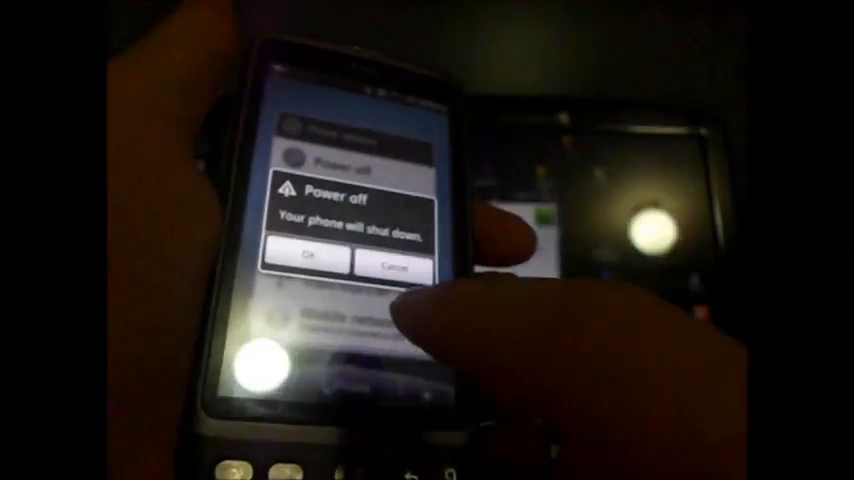
Confirm OK in the Power off dialog so the phone begins shutting down.
{"action": "left_click", "coordinate": [308, 256]}
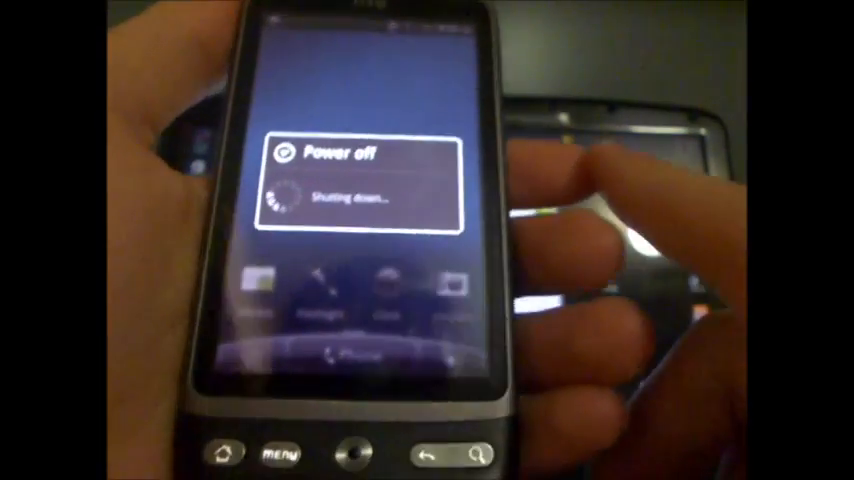